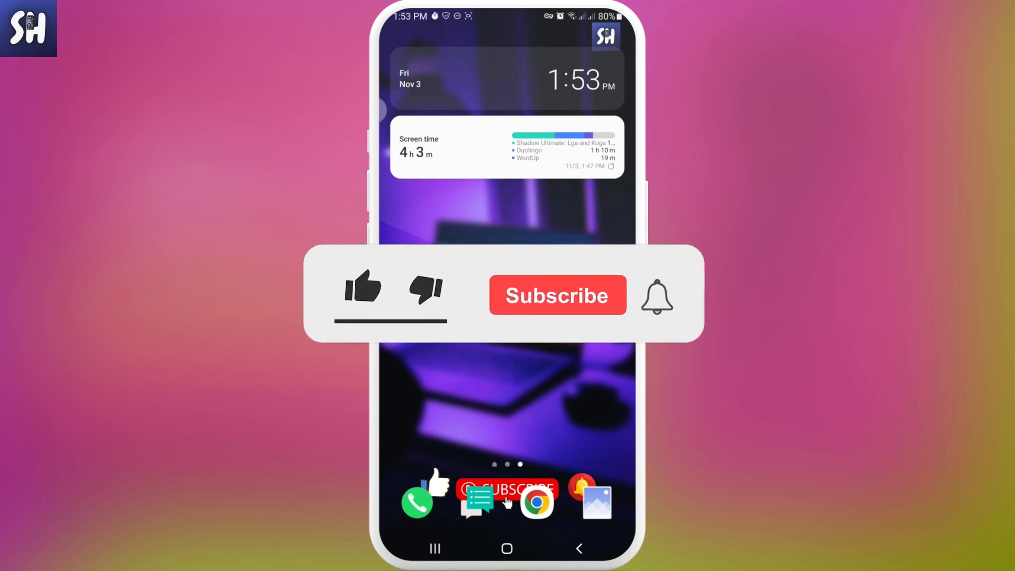
Launch Google Photos from the home screen Photos icon
{"action": "left_click", "coordinate": [363, 288]}
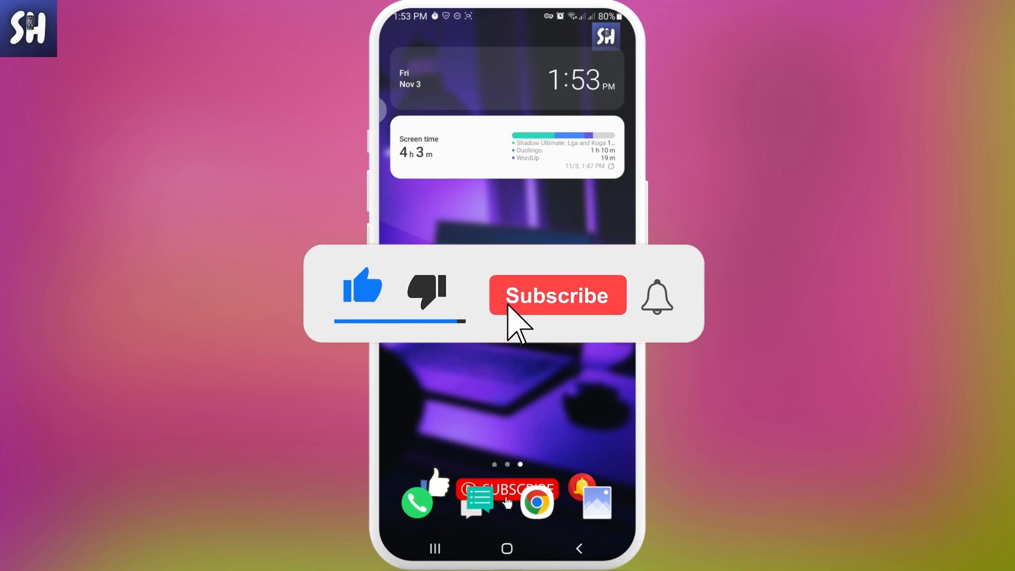
{"action": "left_click", "coordinate": [557, 295]}
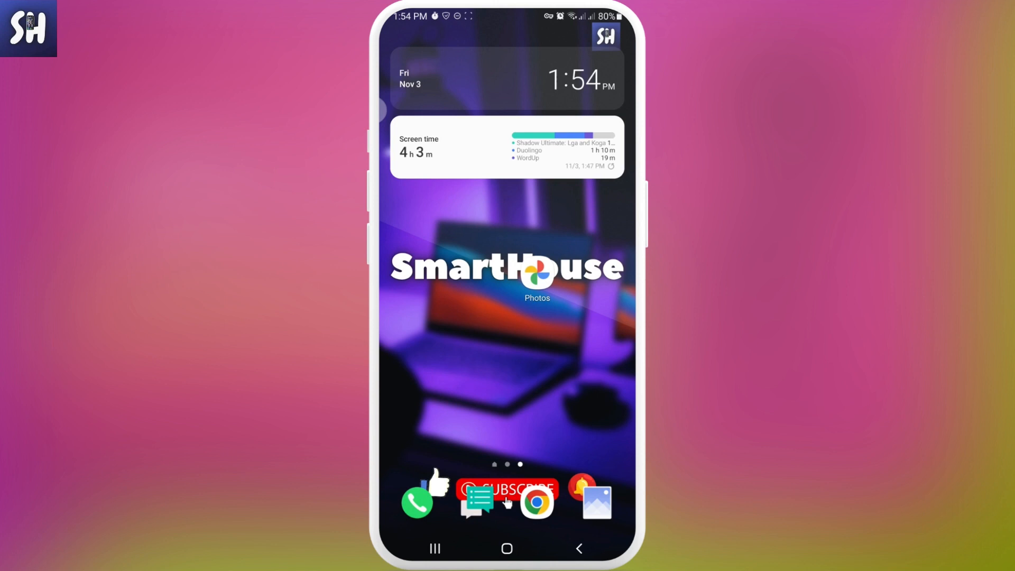
{"action": "left_click", "coordinate": [537, 280]}
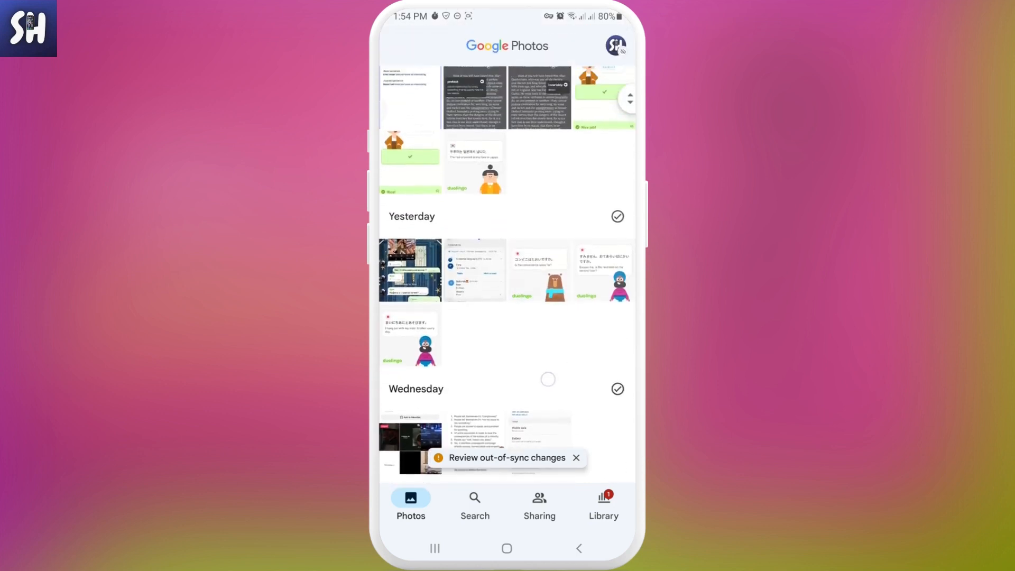
Scroll through the photo timeline past Today, Yesterday and Wednesday
{"action": "scroll", "scroll_direction": "down", "scroll_amount": 3}
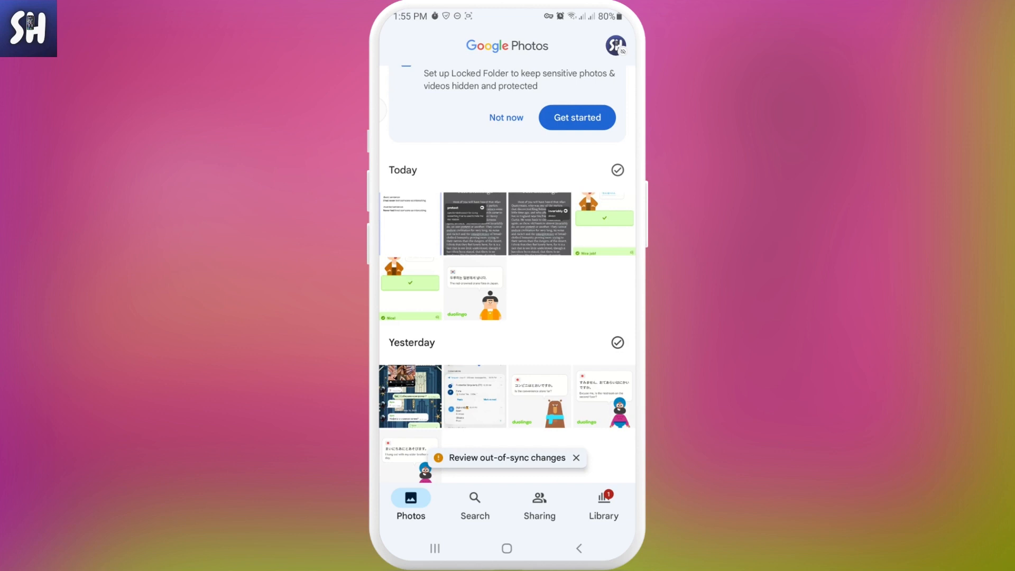
{"action": "scroll", "scroll_direction": "down", "scroll_amount": 3}
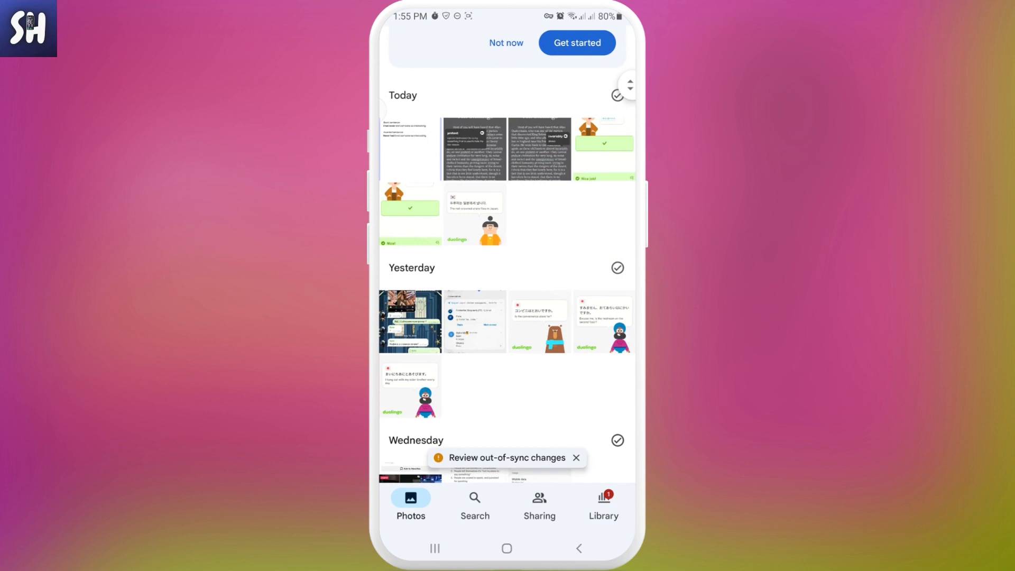
{"action": "scroll", "scroll_direction": "down", "scroll_amount": 3}
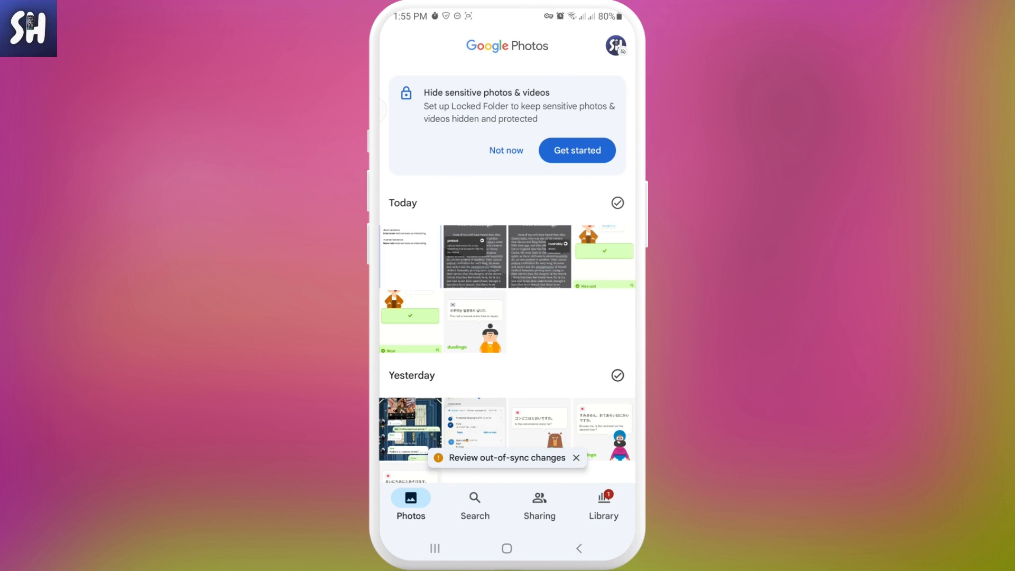
View Account storage from the profile menu, reaching Manage storage with 14 GB remaining
{"action": "left_click", "coordinate": [614, 45]}
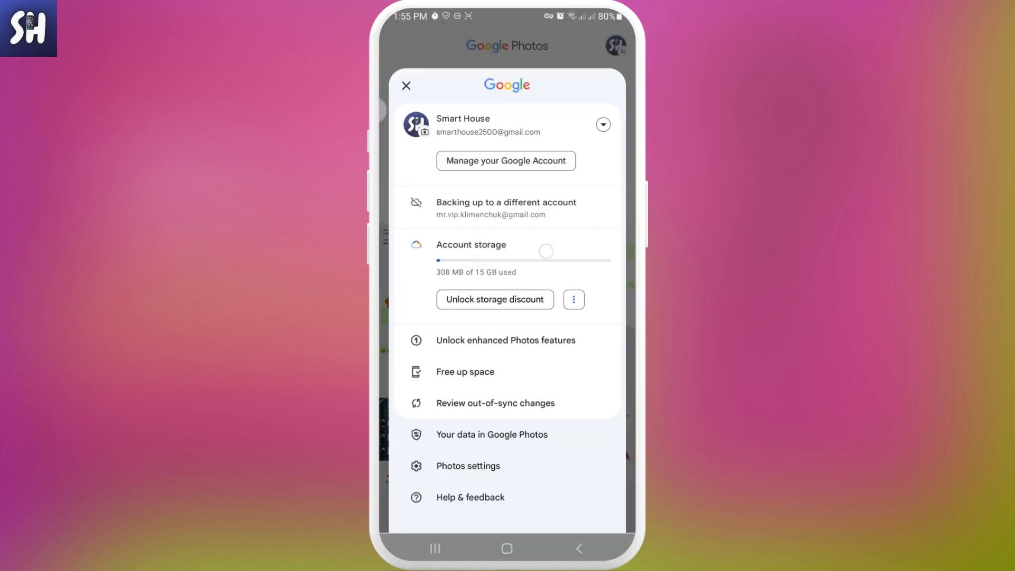
{"action": "left_click", "coordinate": [572, 300]}
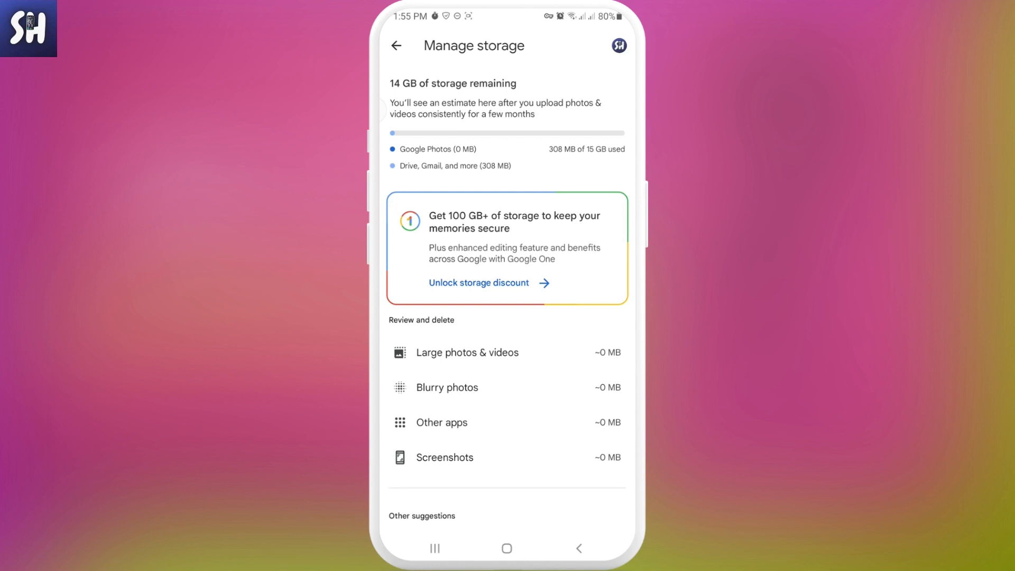
Scroll the Manage storage page and pull down the notification shade
{"action": "scroll", "scroll_direction": "up", "scroll_amount": 3}
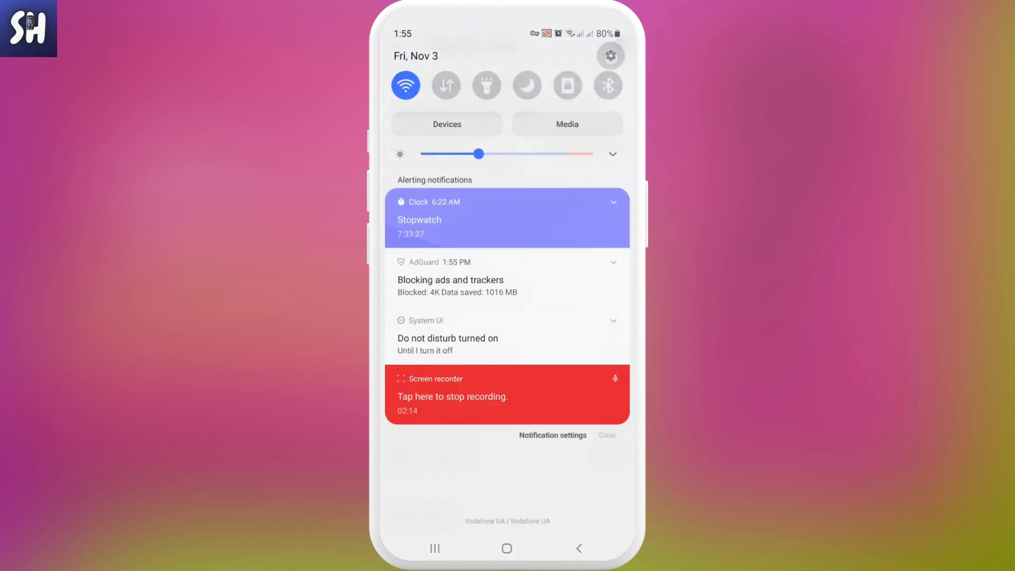
Reach device Settings from the notification shade gear and go to Google
{"action": "left_click", "coordinate": [609, 56]}
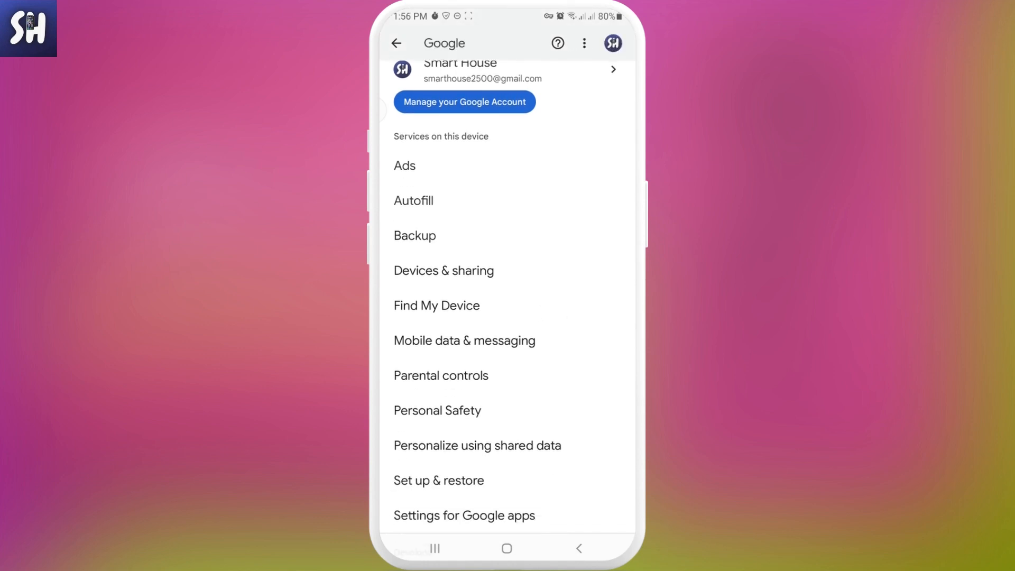
Review the Backup page showing 9.8 GB of 15 GB used, then return home
{"action": "left_click", "coordinate": [414, 235]}
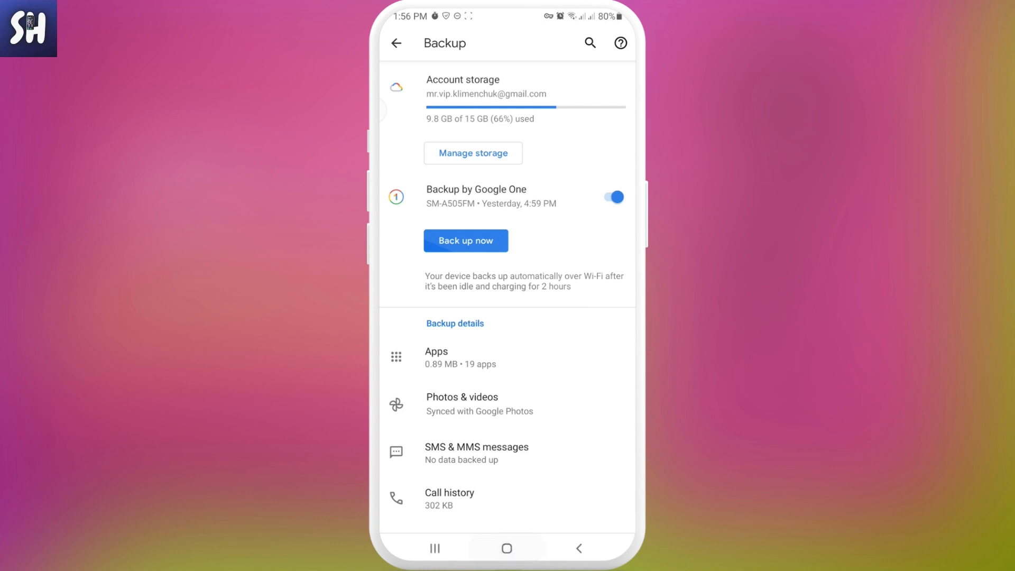
{"action": "left_click", "coordinate": [506, 549]}
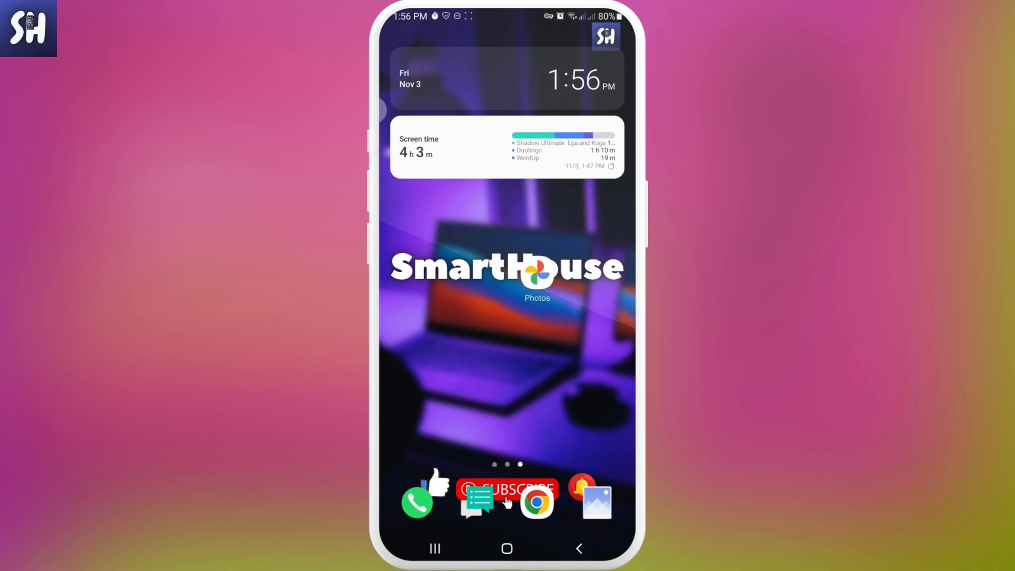